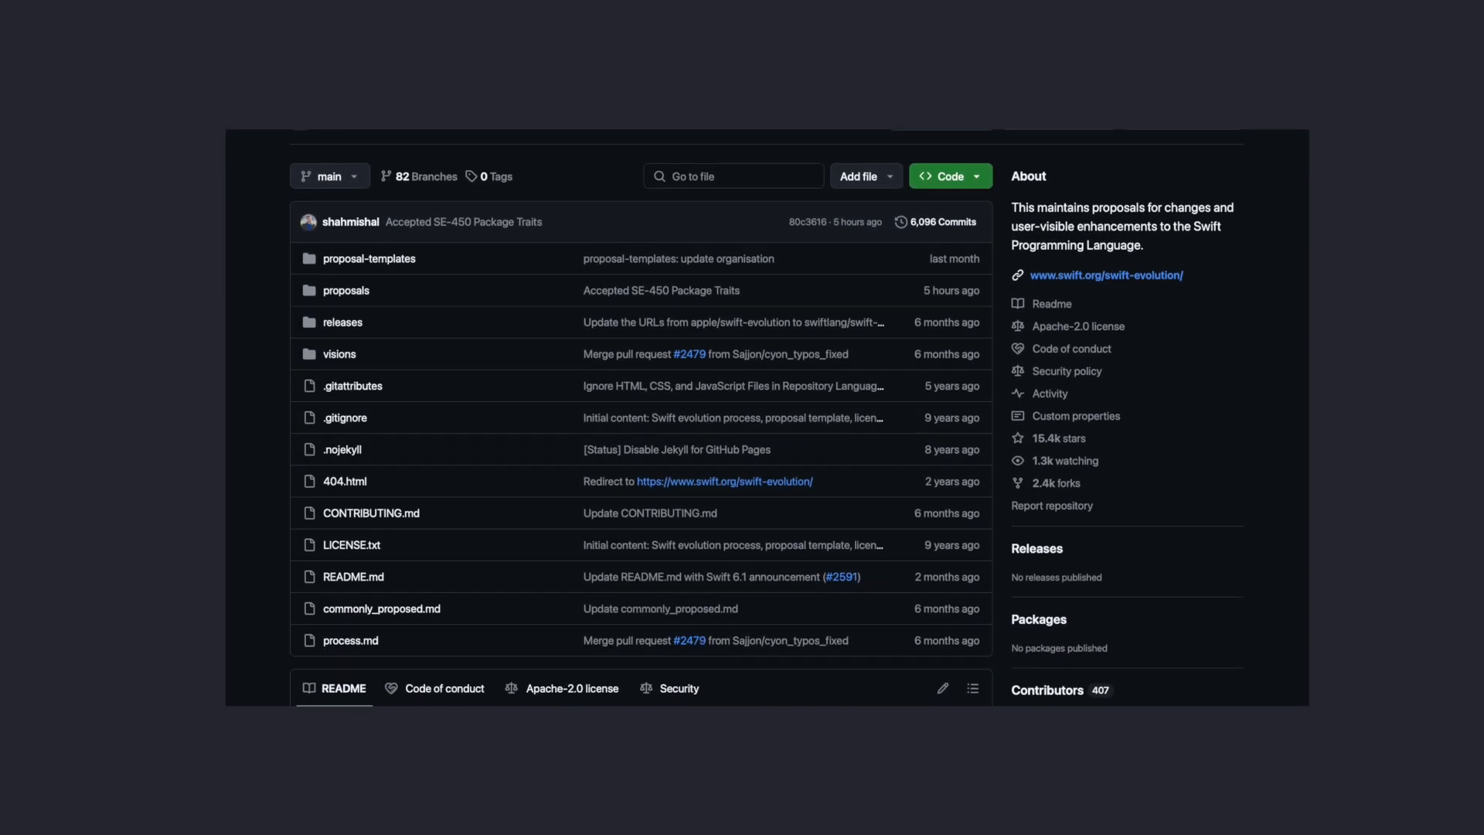
scroll(down, 3)
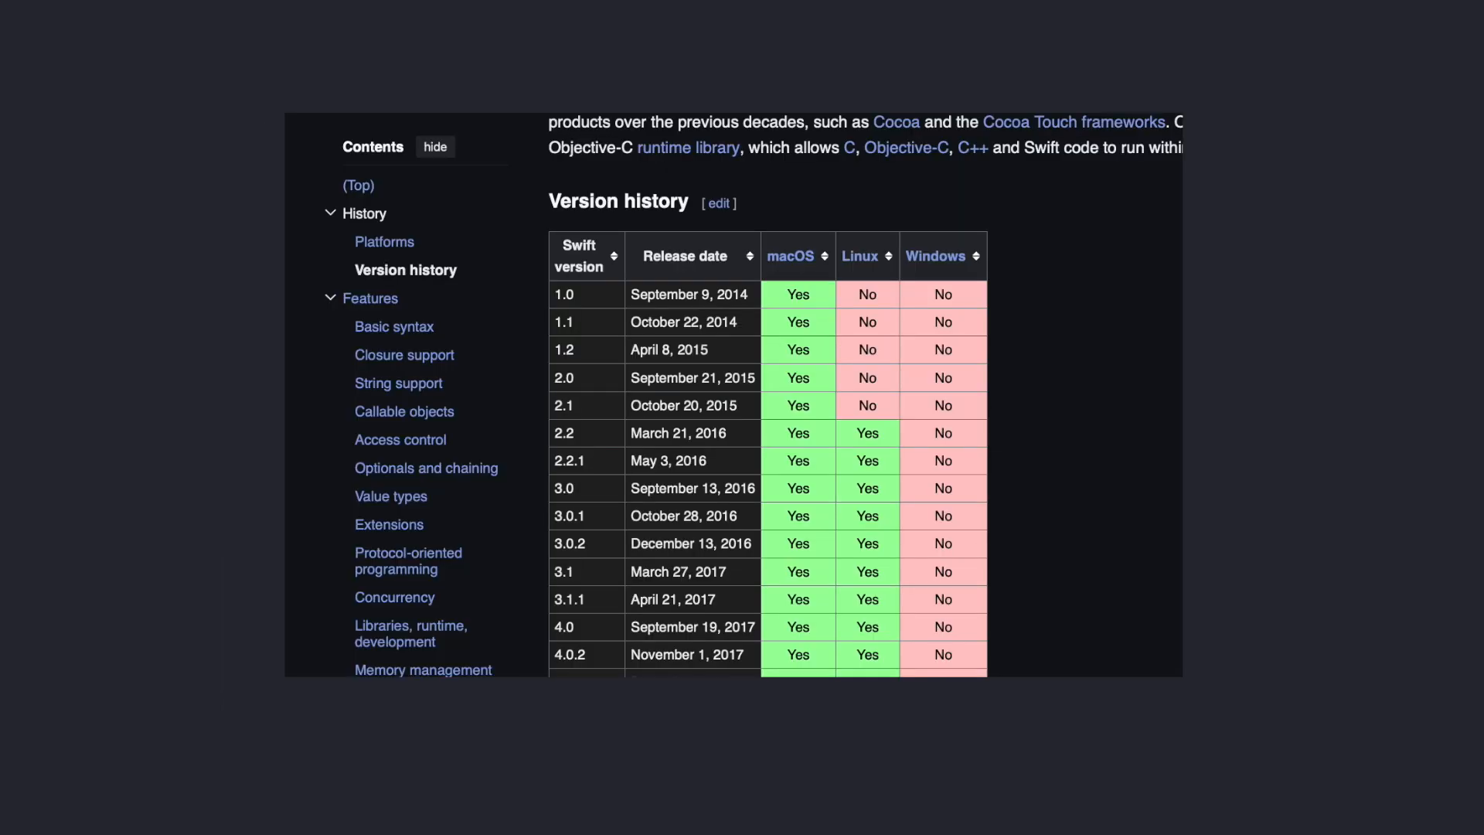
scroll(down, 3)
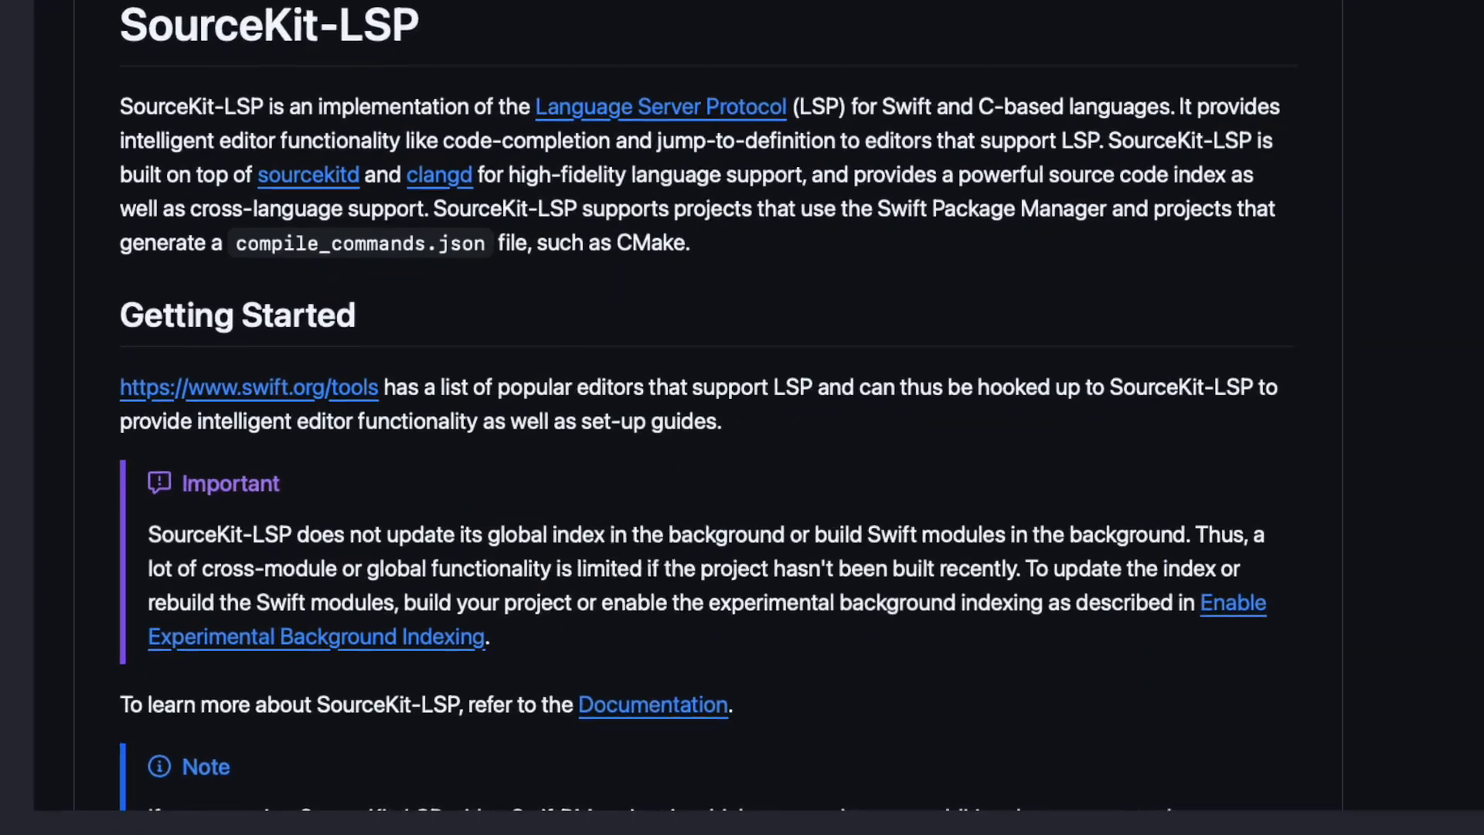
scroll(down, 3)
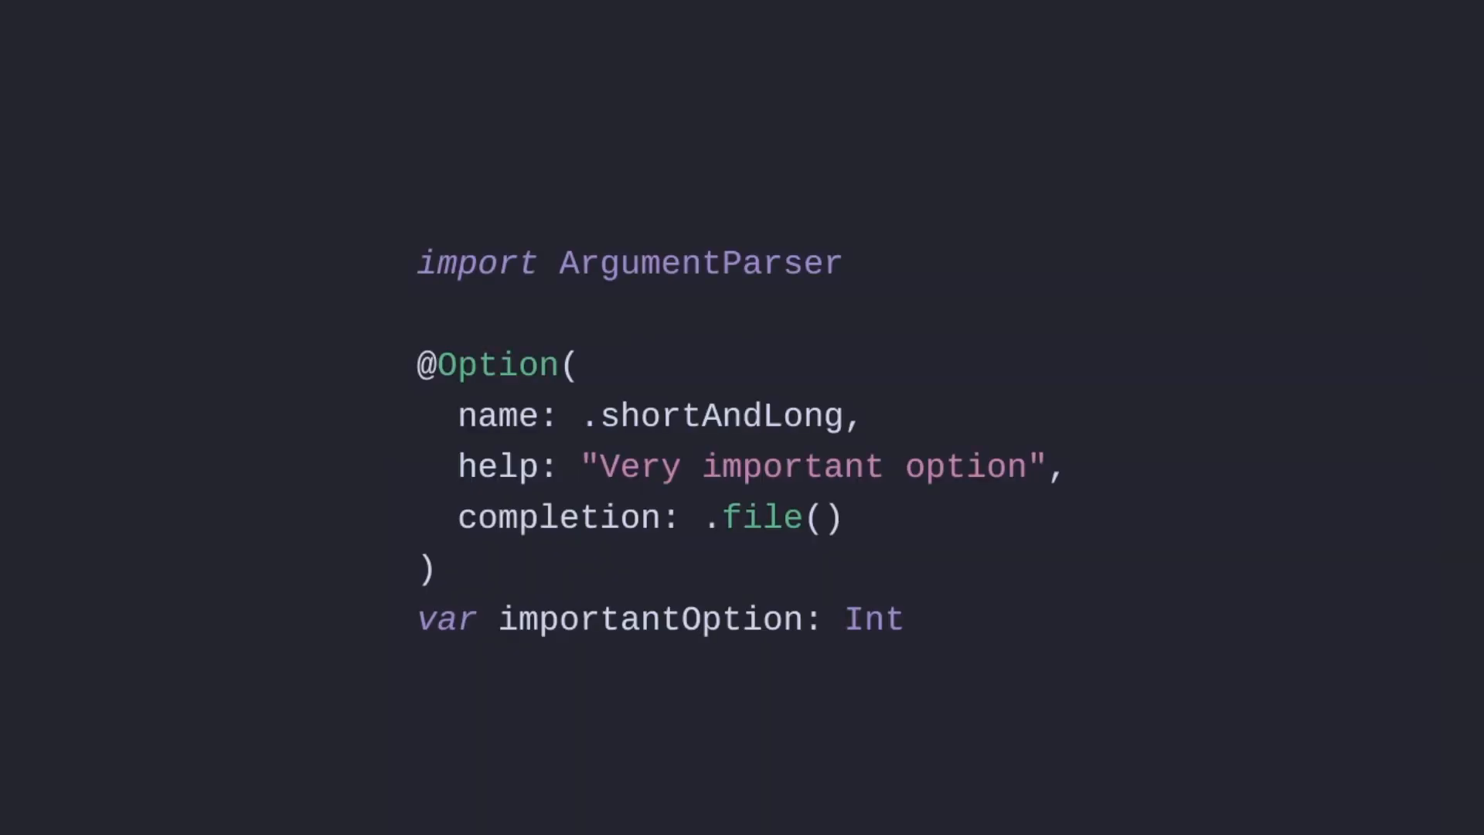
scroll(down, 3)
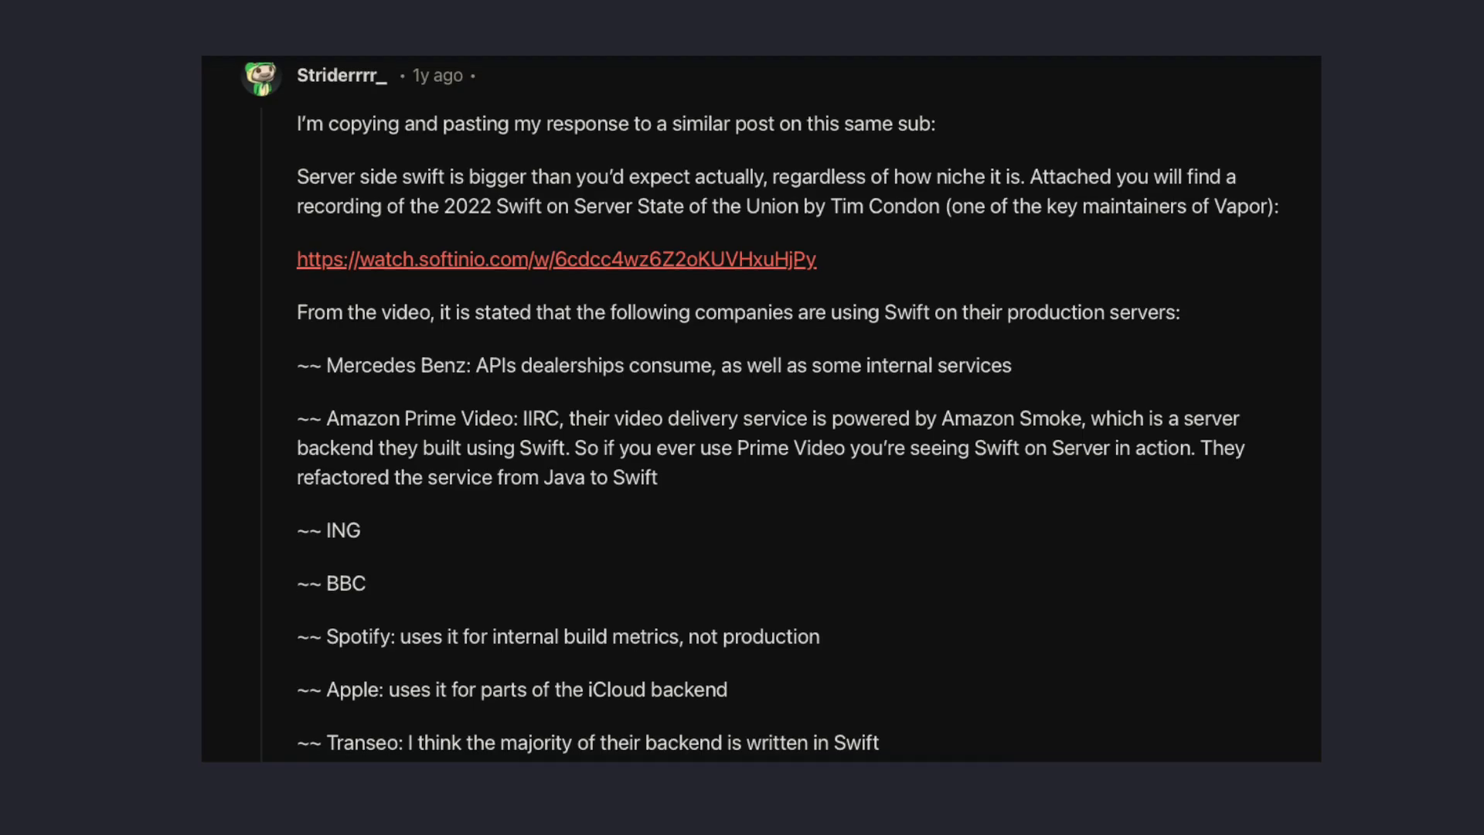
scroll(down, 3)
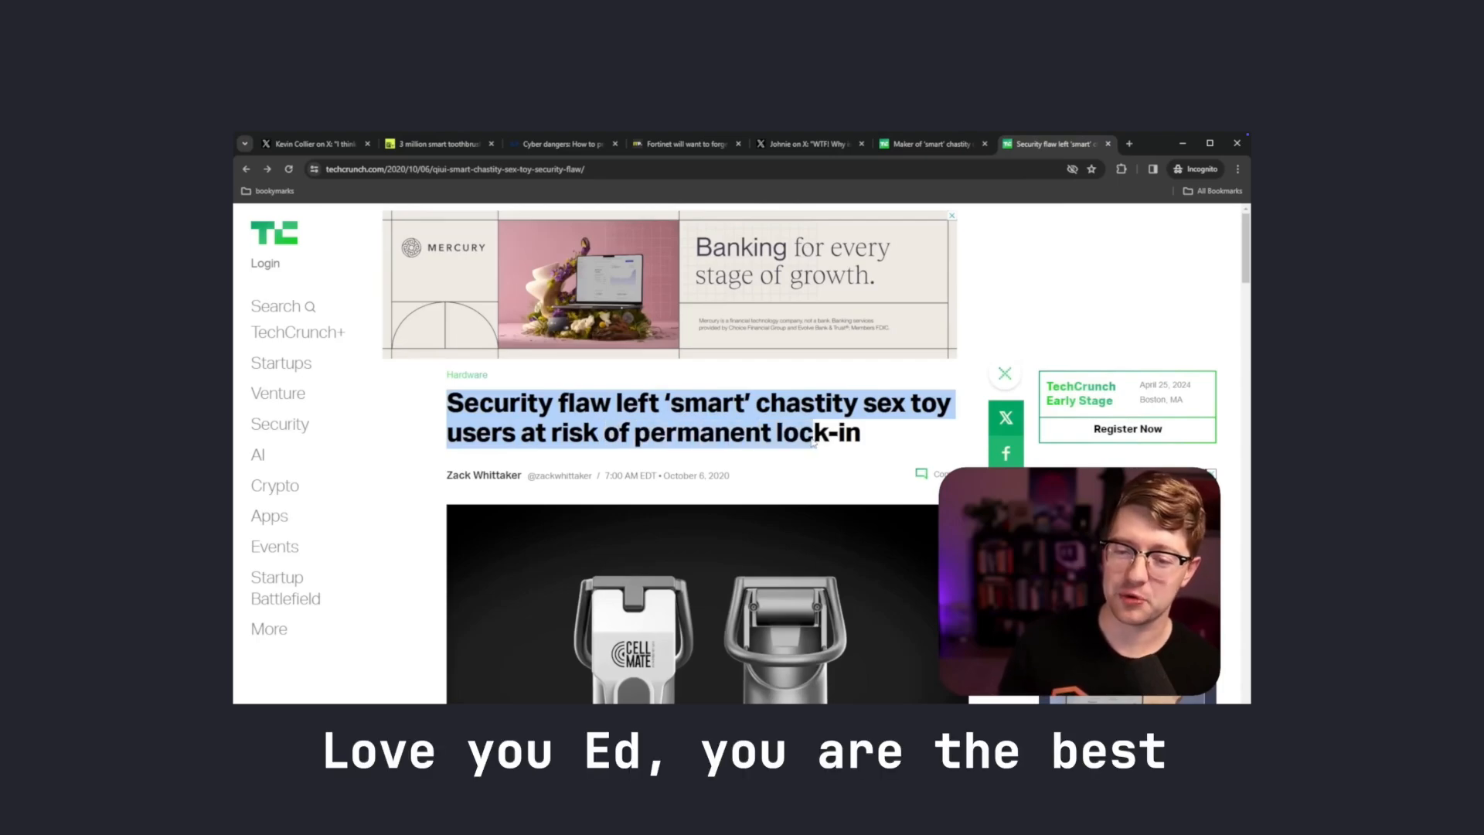
scroll(down, 3)
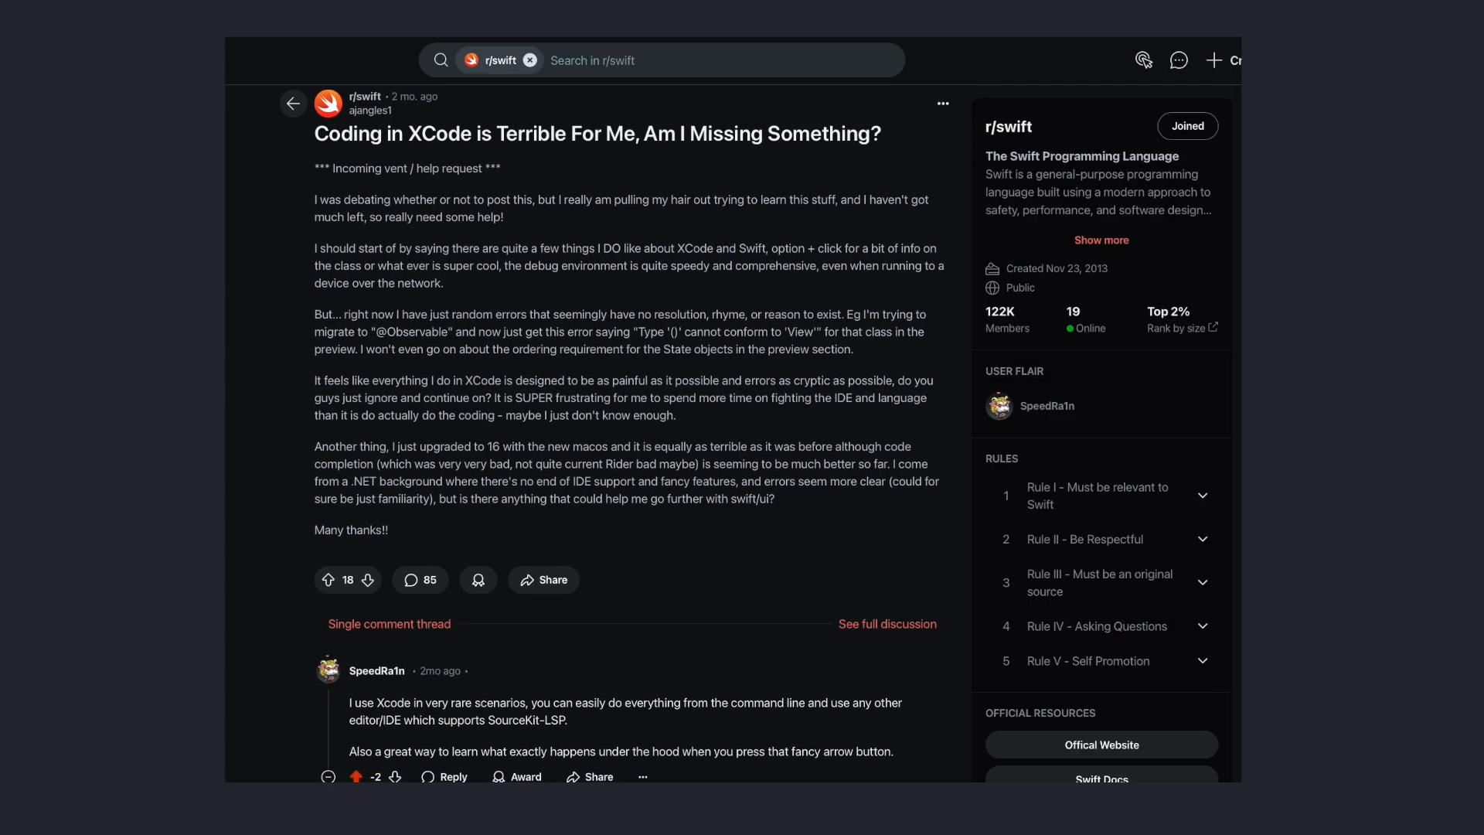
scroll(down, 3)
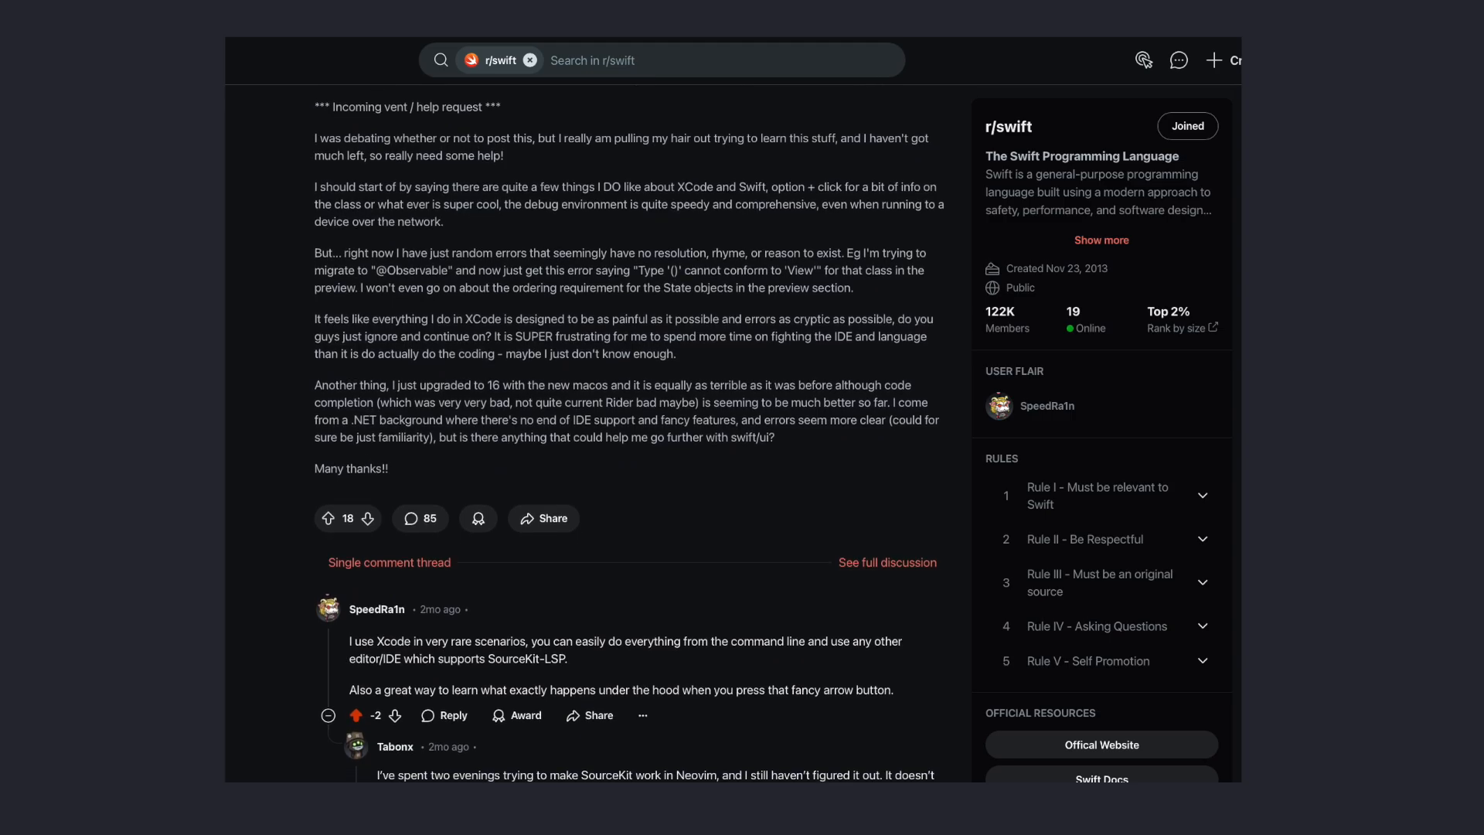
scroll(down, 3)
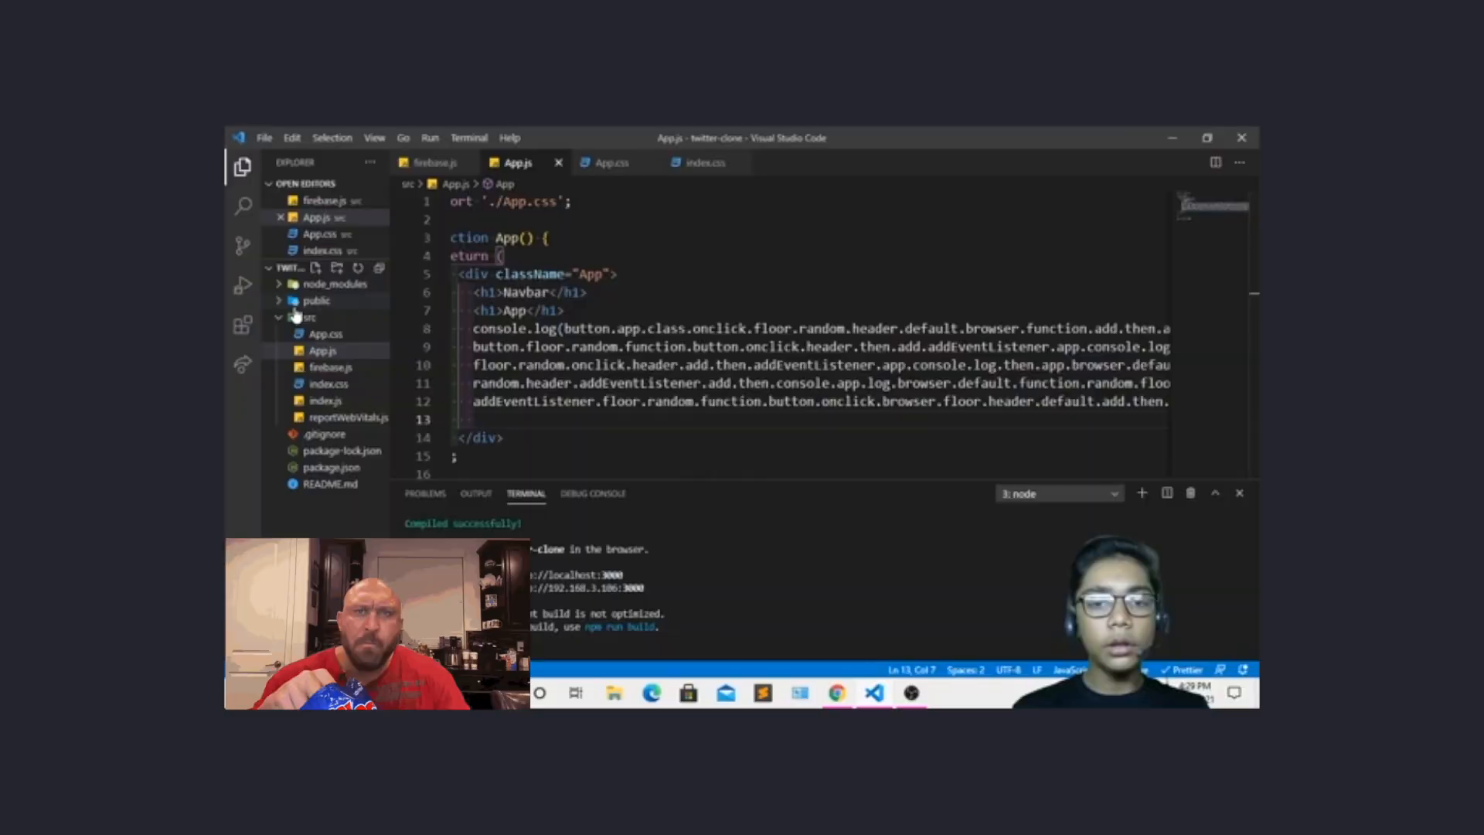
text(browser)
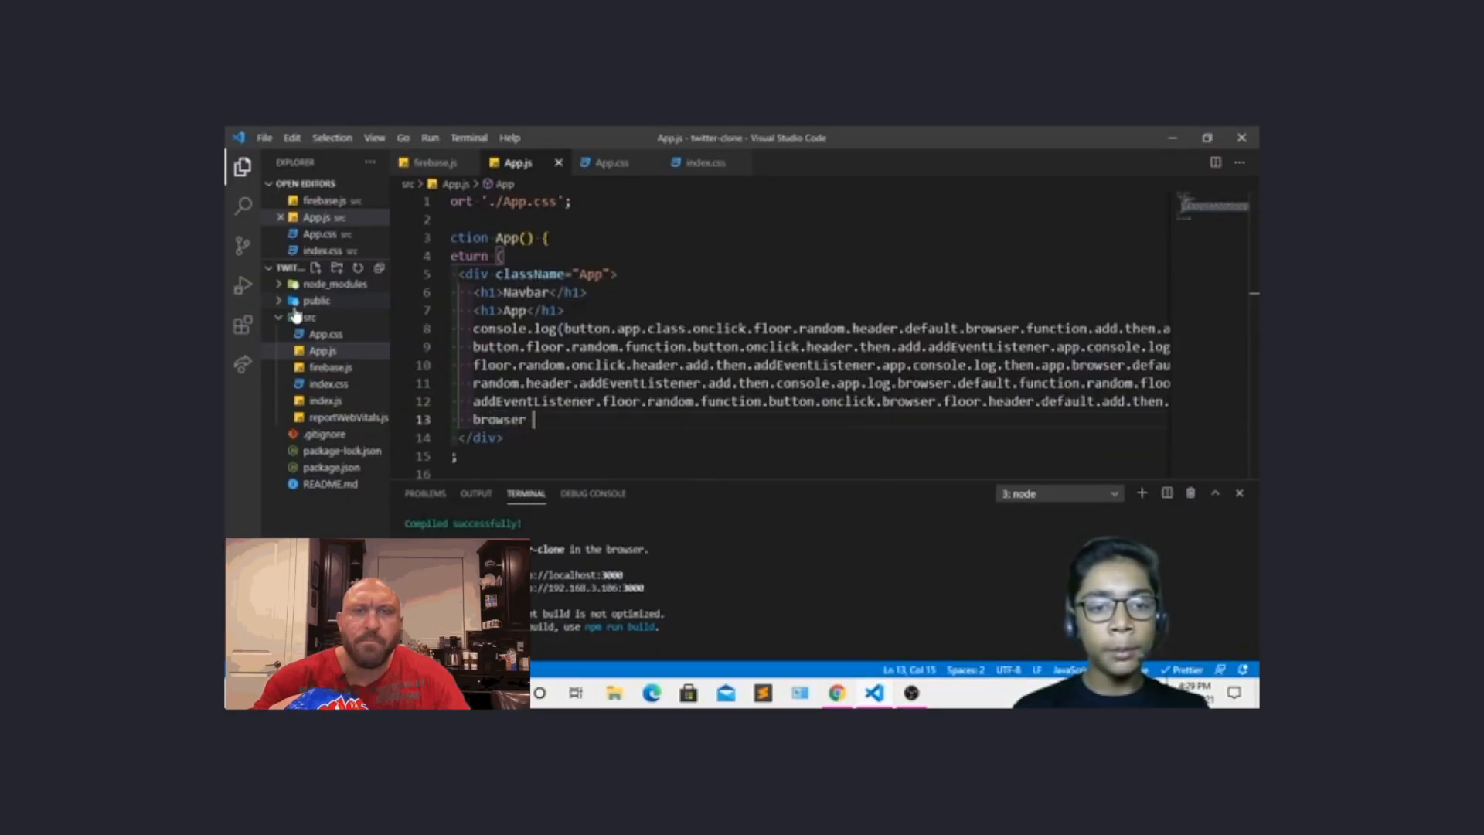
text(.floor.b)
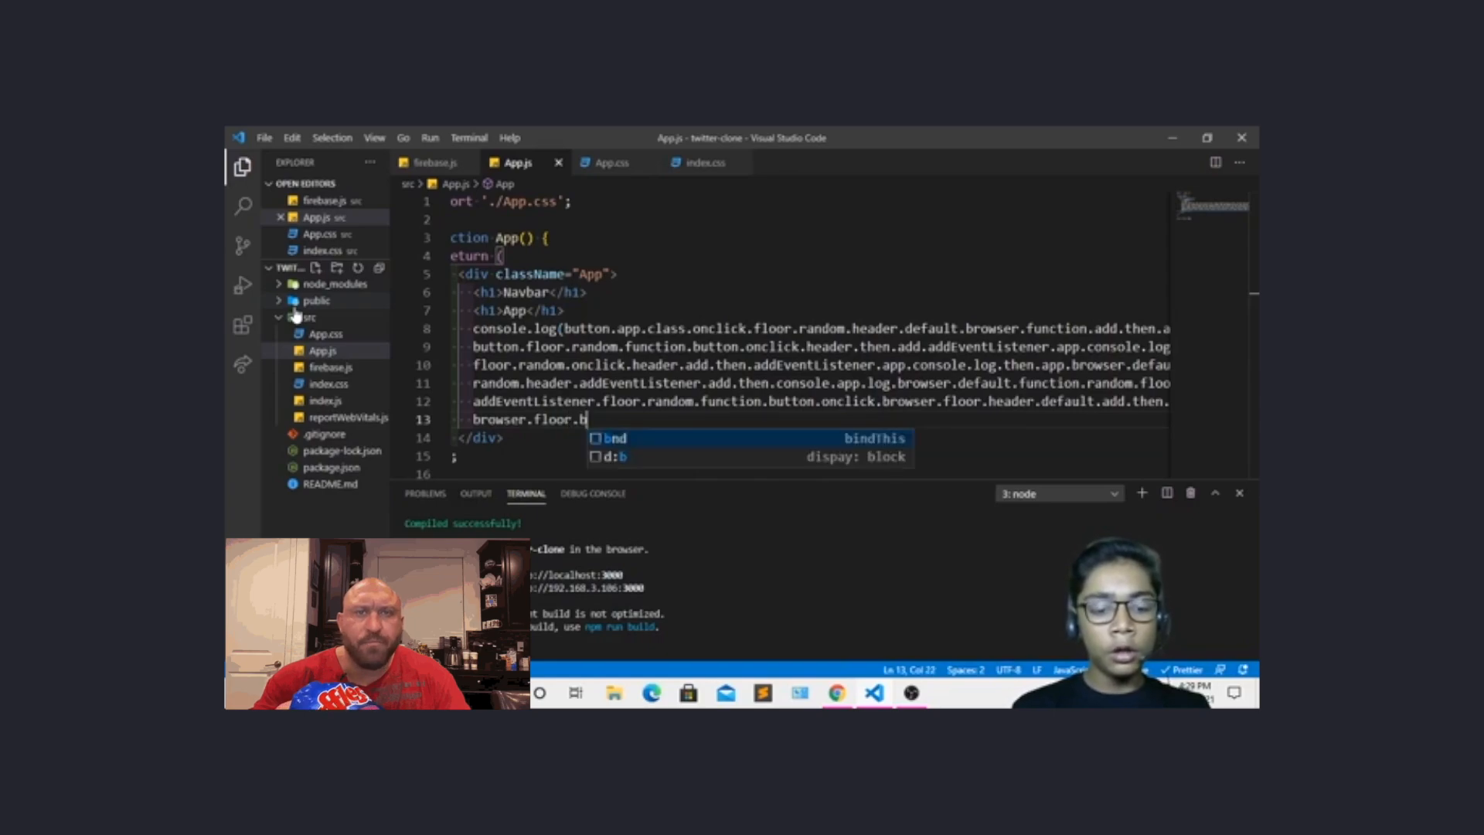